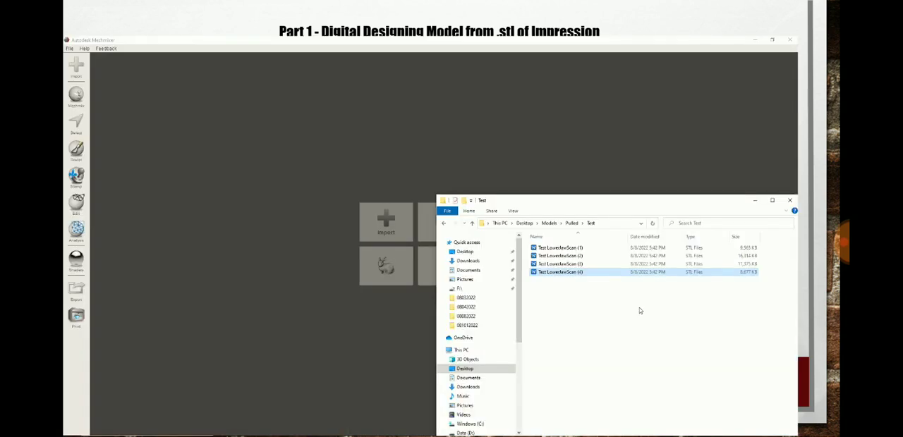
mouse_move(559, 281)
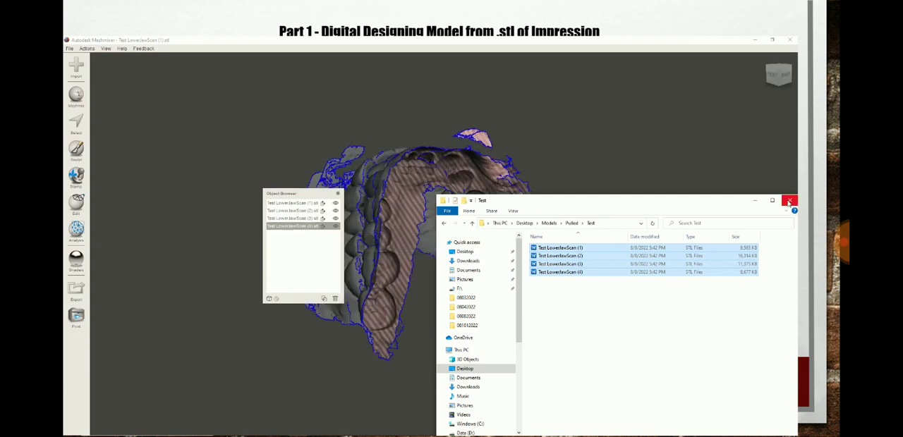
- Close the scan-file folder and orbit to face the imported teeth front-on
left_click(790, 200)
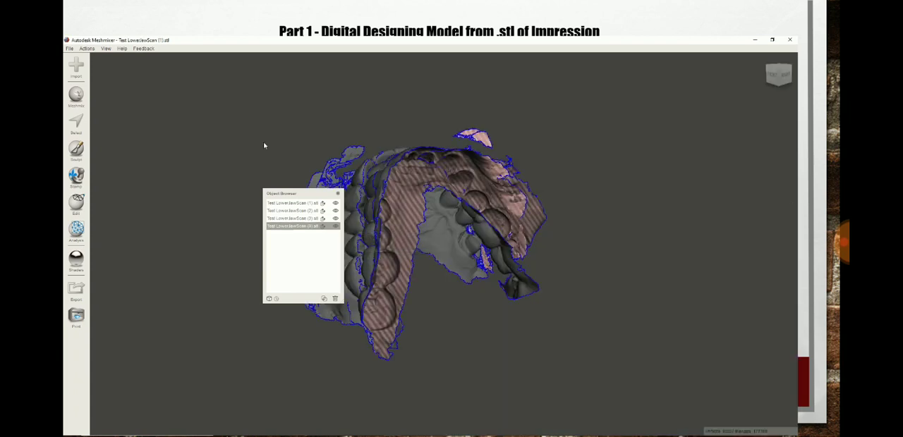
left_click_drag(281, 193, 646, 93)
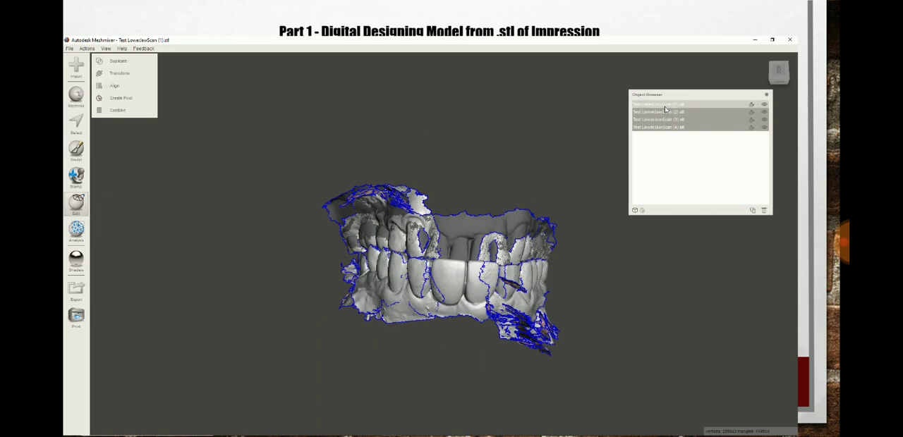
- Transform the scan models, rotating them until the arches stand upright facing forward
left_click(118, 74)
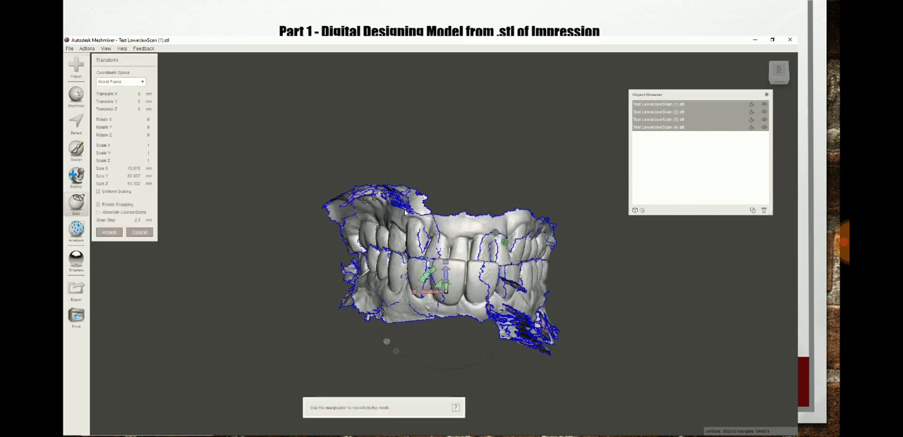
left_click_drag(445, 275, 458, 318)
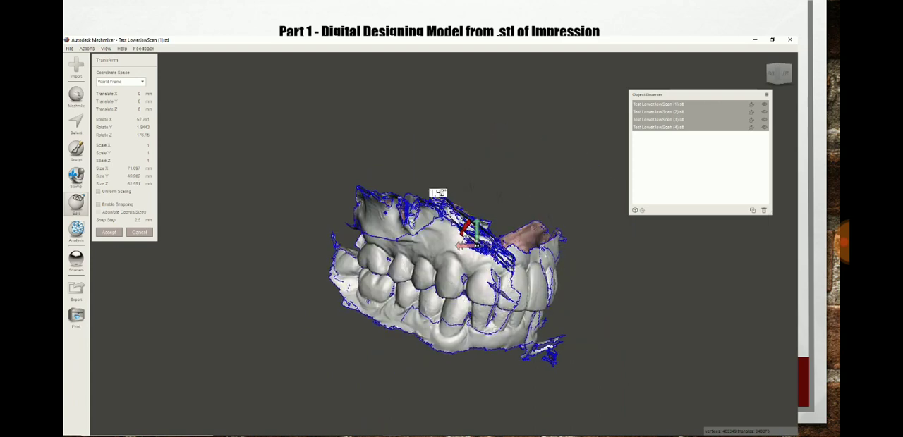
left_click_drag(473, 226, 445, 239)
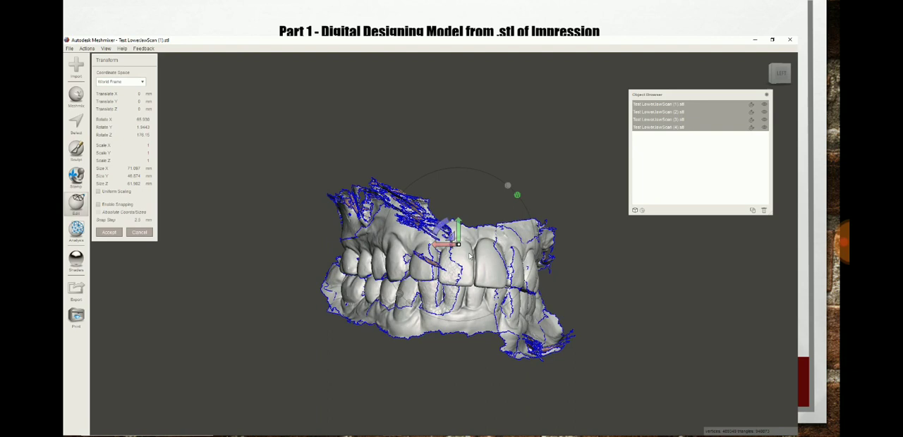
left_click_drag(468, 256, 449, 249)
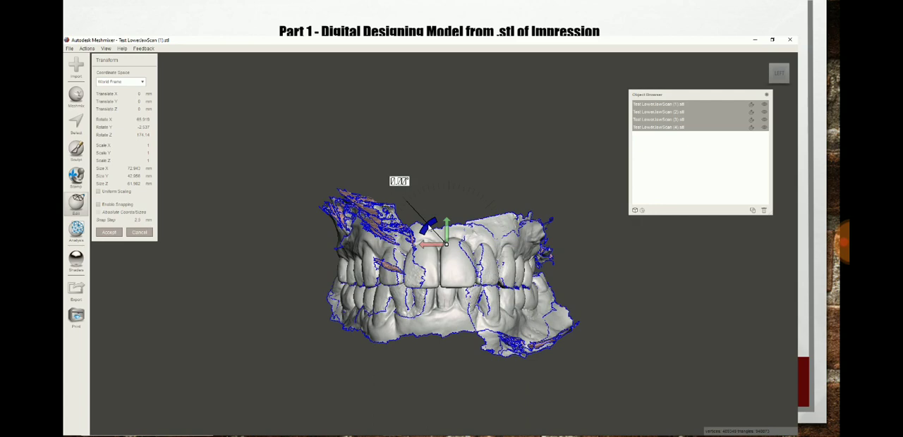
left_click_drag(435, 226, 434, 219)
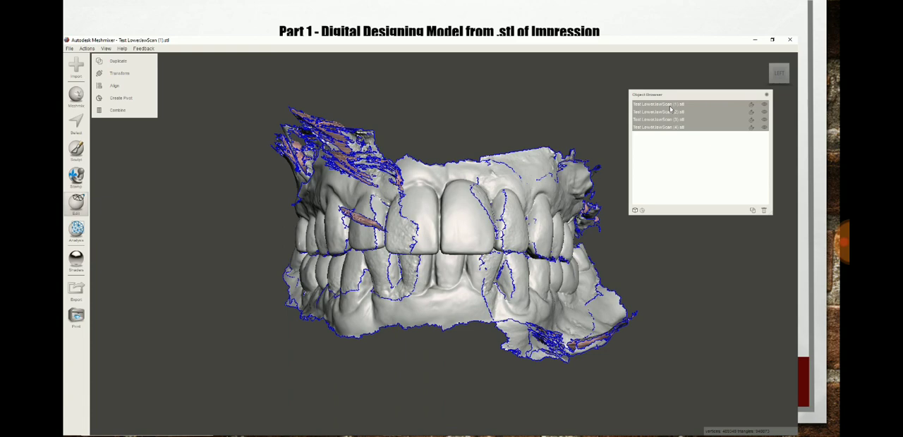
mouse_move(669, 108)
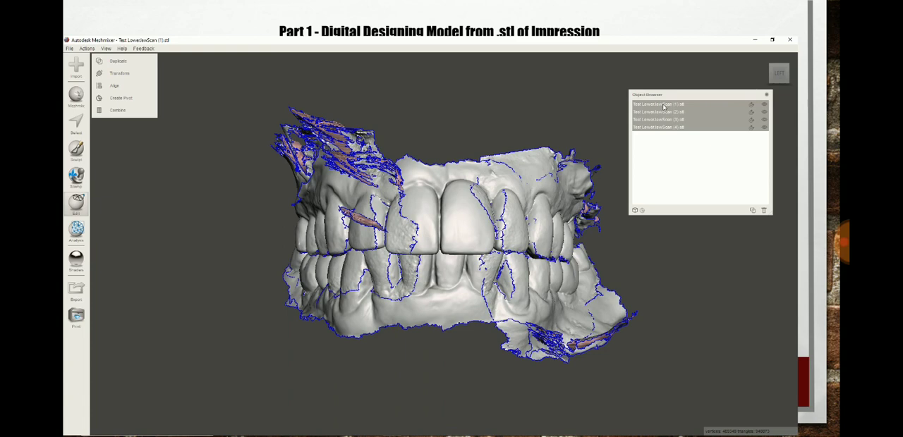
- Hide the other scans so only the lower arch shows, viewed from the front, and begin selecting regions
left_click(657, 127)
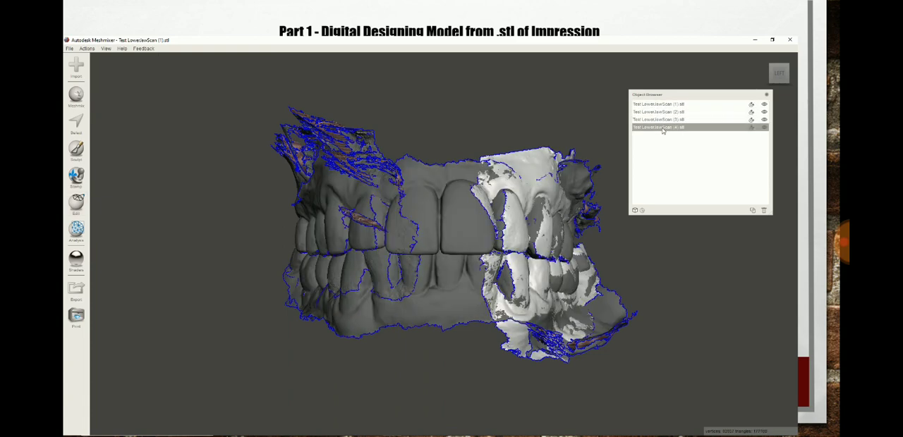
left_click(763, 111)
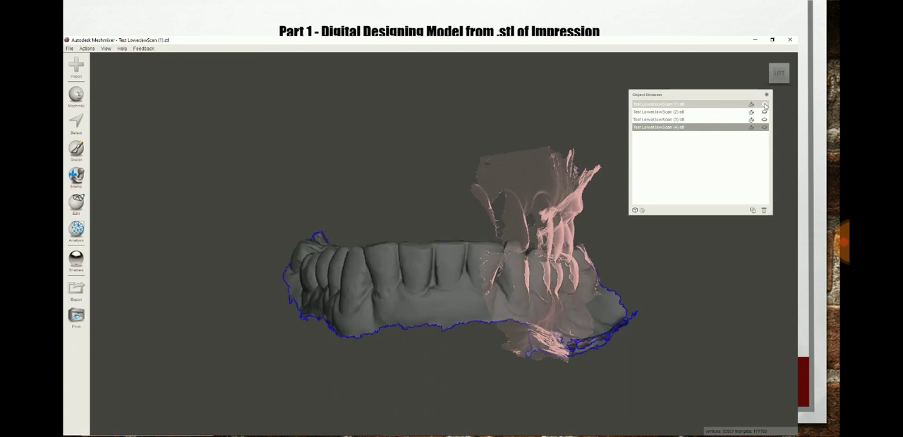
left_click(765, 126)
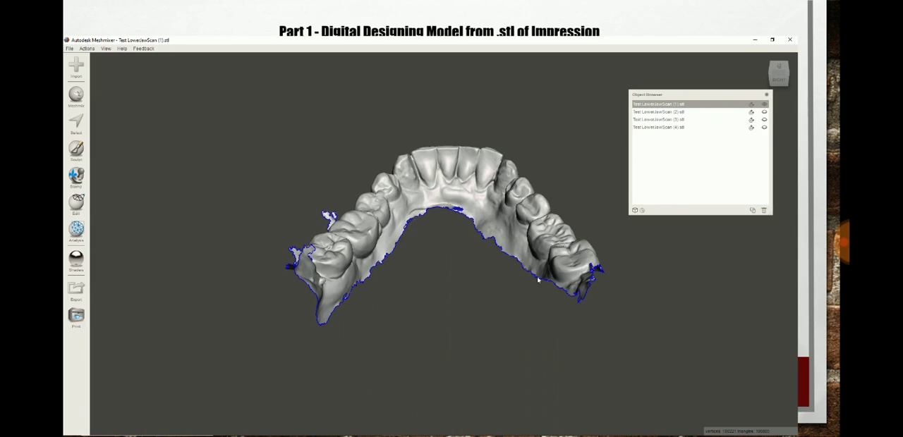
left_click_drag(536, 281, 491, 314)
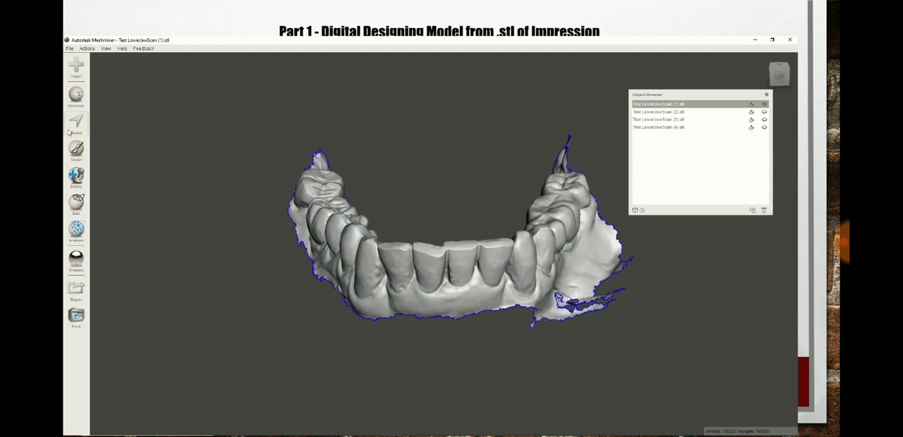
left_click(76, 124)
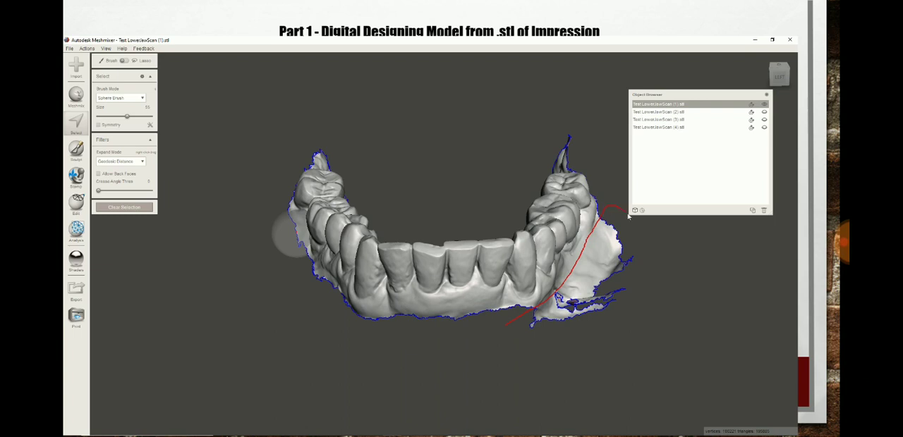
- Paint a selection along the lower arch's ragged bottom margin, from the back molar around the edge
left_click_drag(607, 217, 505, 329)
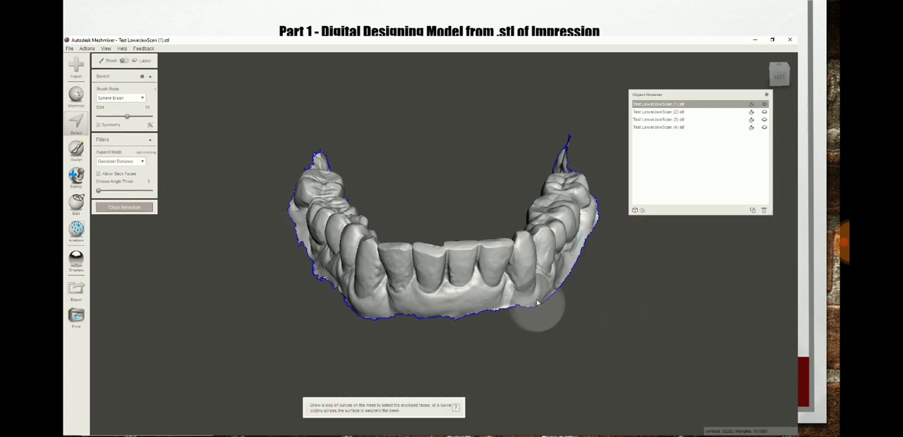
left_click_drag(536, 303, 462, 332)
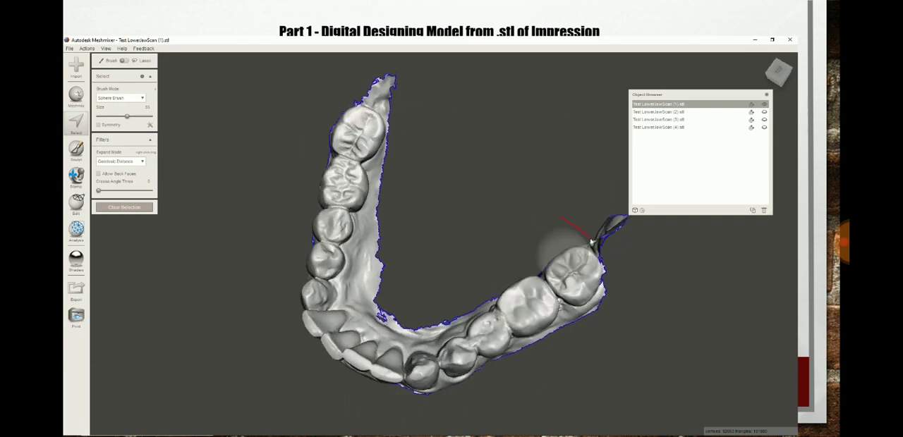
left_click_drag(593, 243, 675, 240)
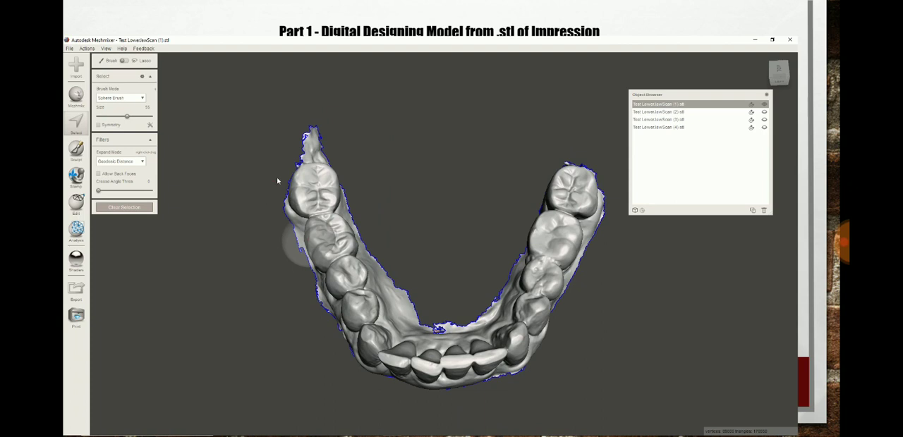
left_click_drag(276, 181, 367, 151)
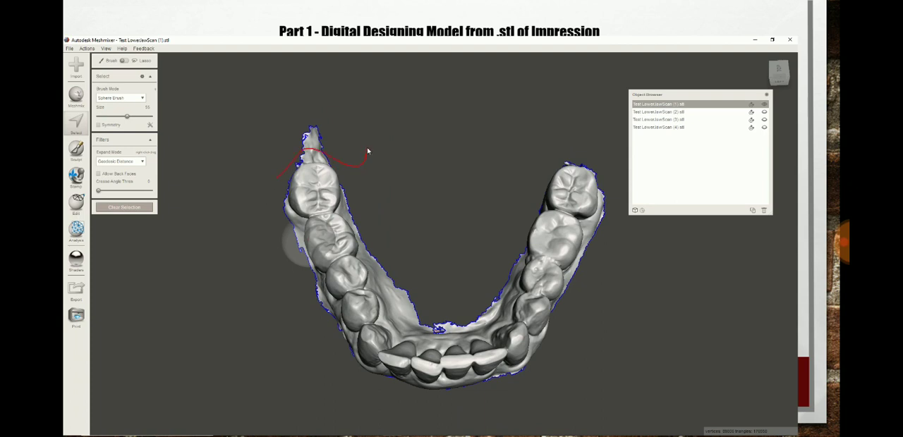
left_click_drag(367, 153, 275, 181)
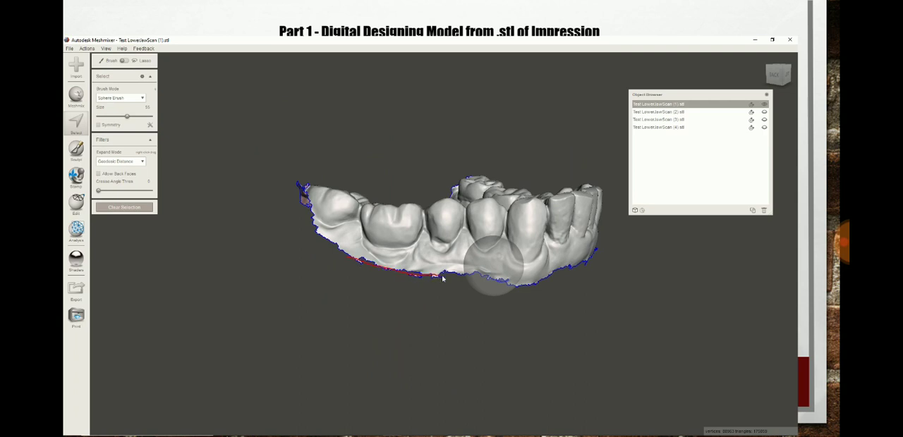
left_click_drag(443, 277, 327, 265)
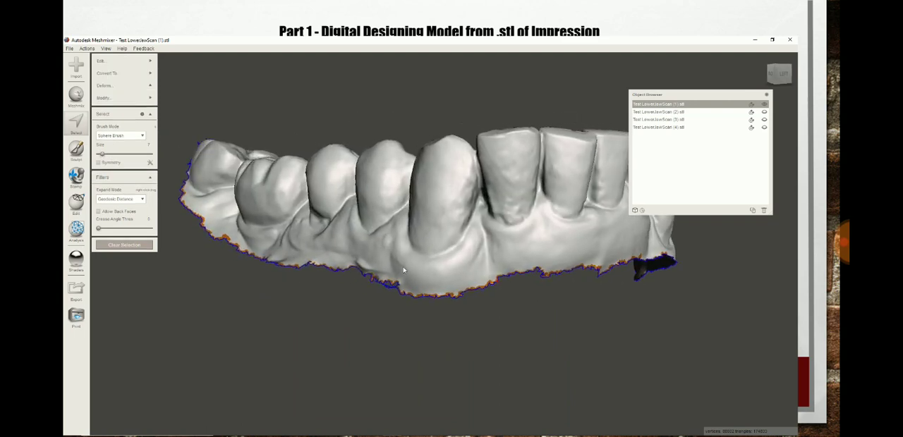
- Extrude the selected margin region via Select > Modify into a thicker rim
left_click(104, 98)
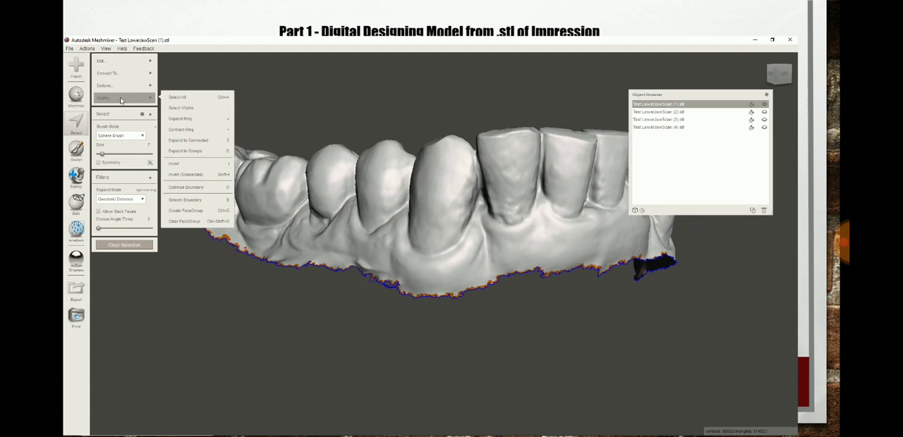
mouse_move(105, 85)
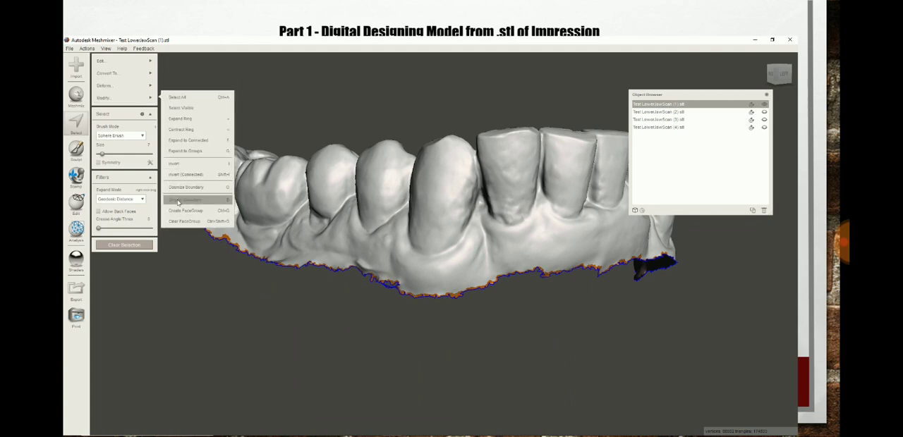
left_click(186, 200)
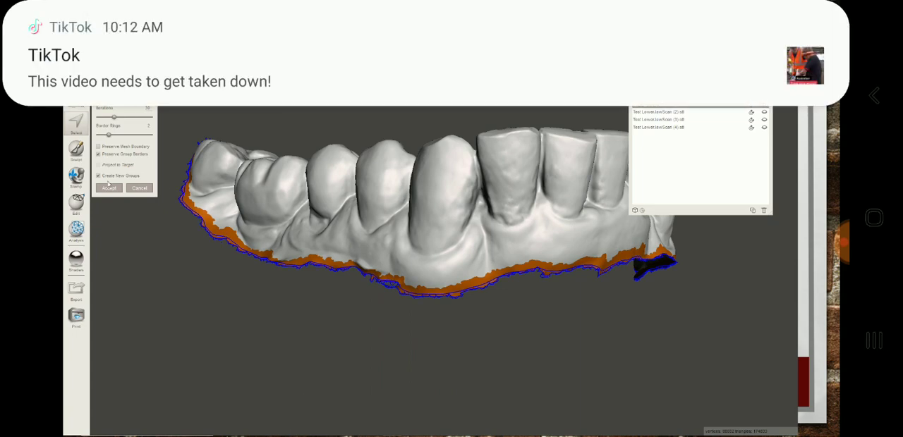
left_click(109, 189)
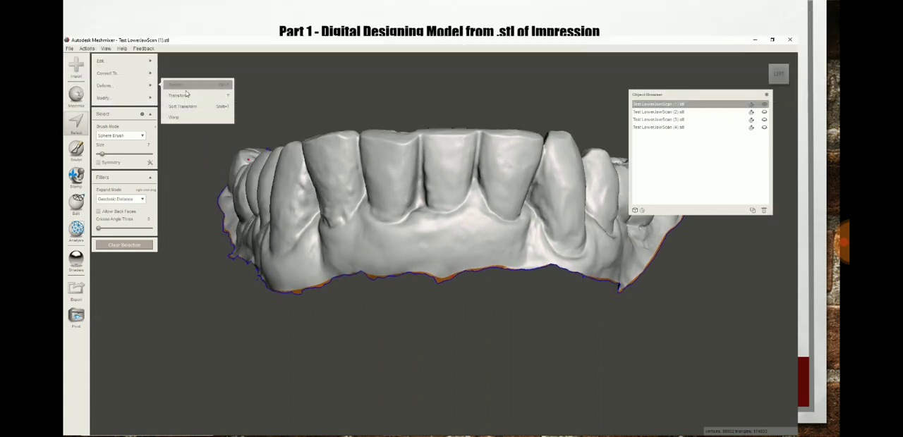
- Pull the margin straight down to full height as a tall solid base and accept it
left_click(177, 96)
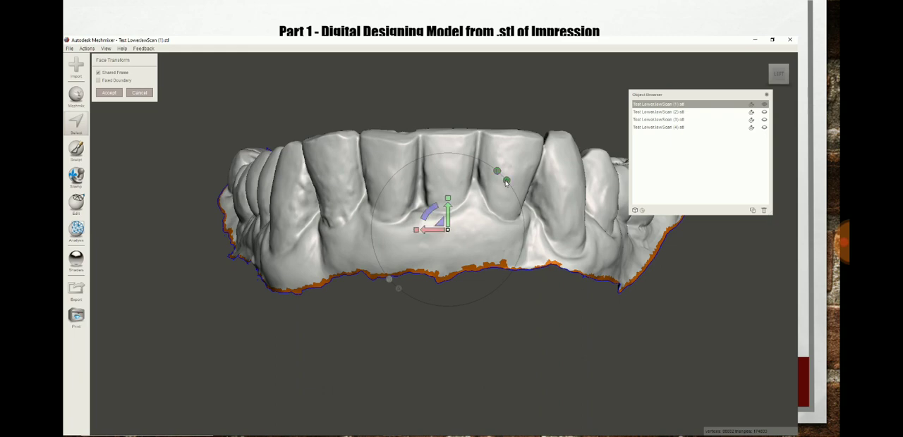
left_click_drag(447, 205, 447, 242)
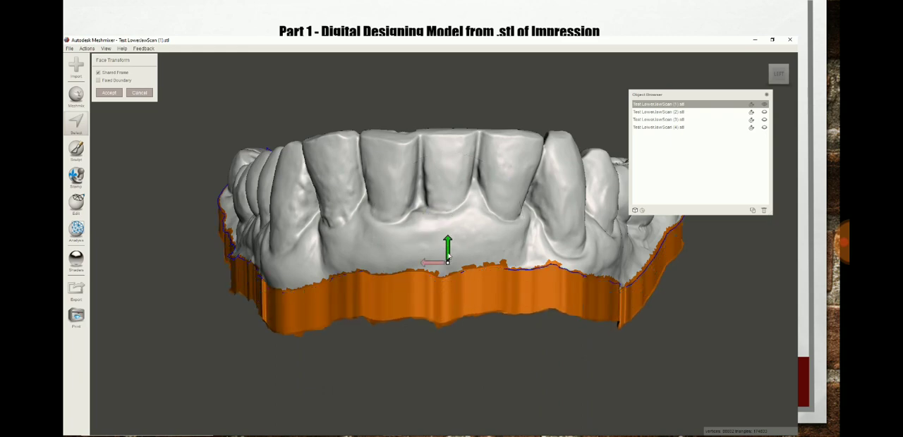
left_click_drag(449, 247, 448, 337)
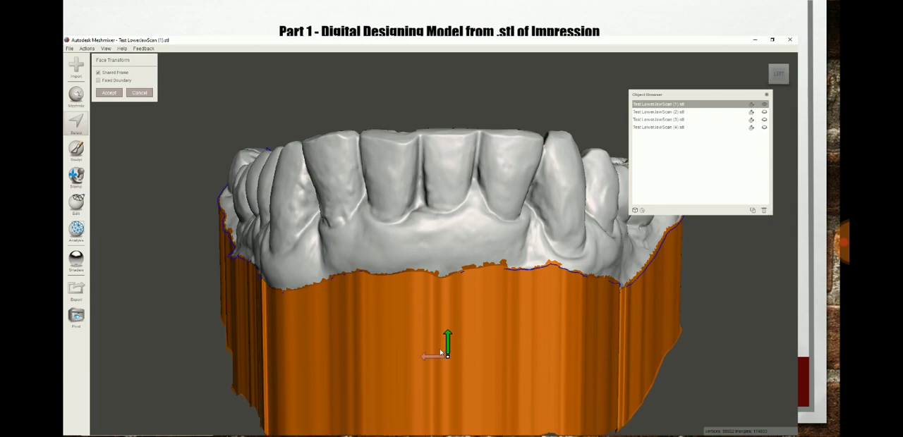
left_click_drag(444, 353, 515, 339)
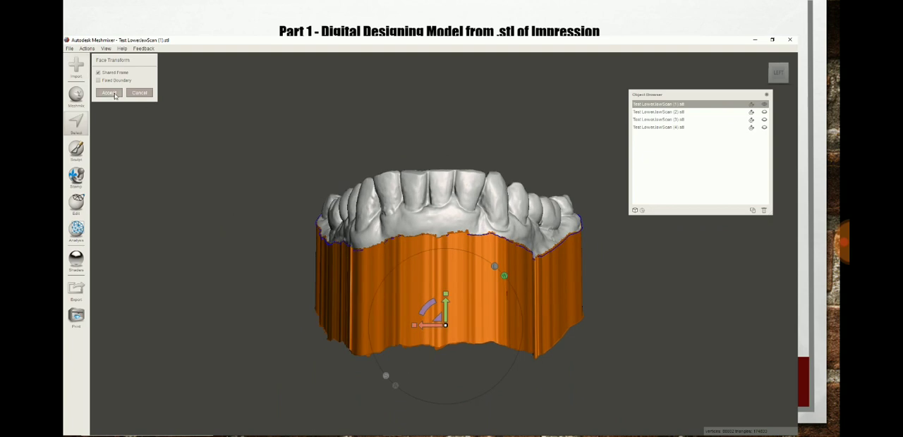
left_click(108, 93)
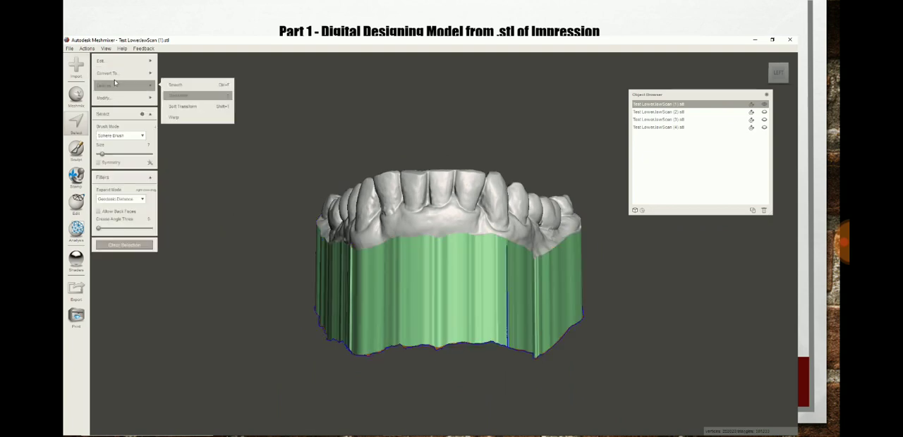
- Show the printer bed around the based lower arch with the other scans visible
left_click(106, 48)
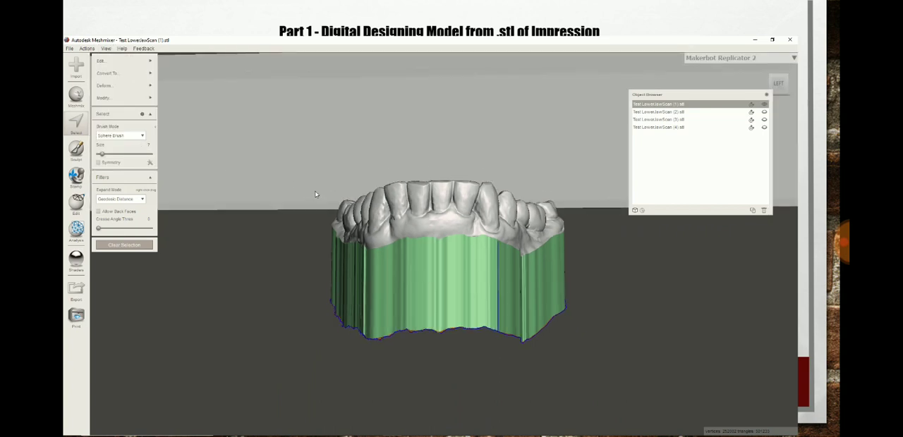
scroll("down", 3)
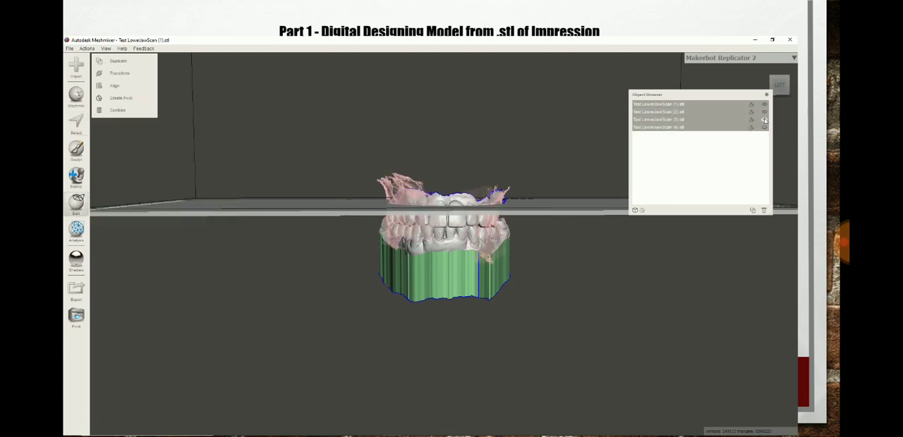
- Move the models up onto the print bed, then hide an extra scan object
left_click(119, 73)
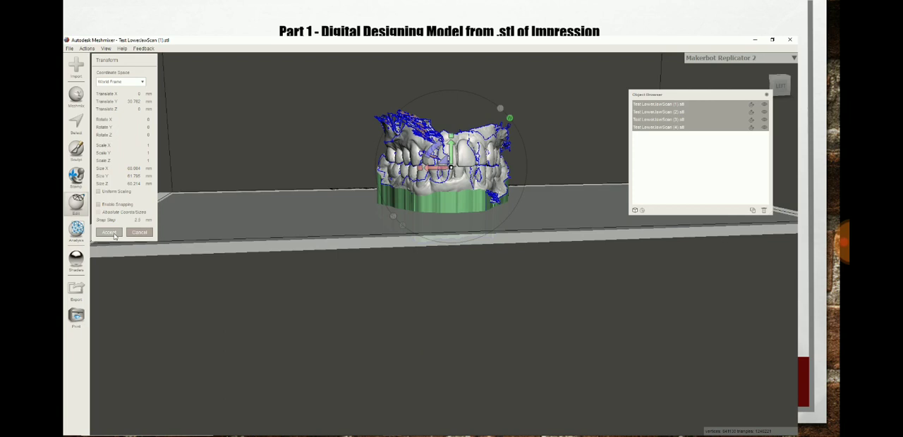
mouse_move(776, 165)
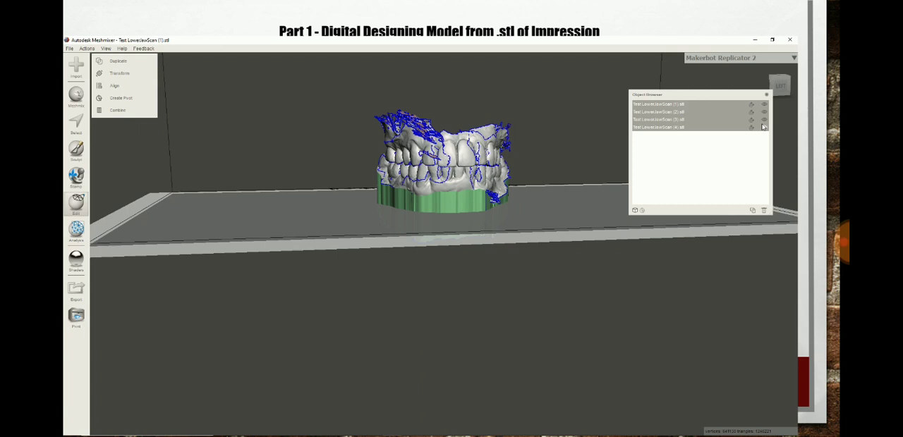
mouse_move(764, 127)
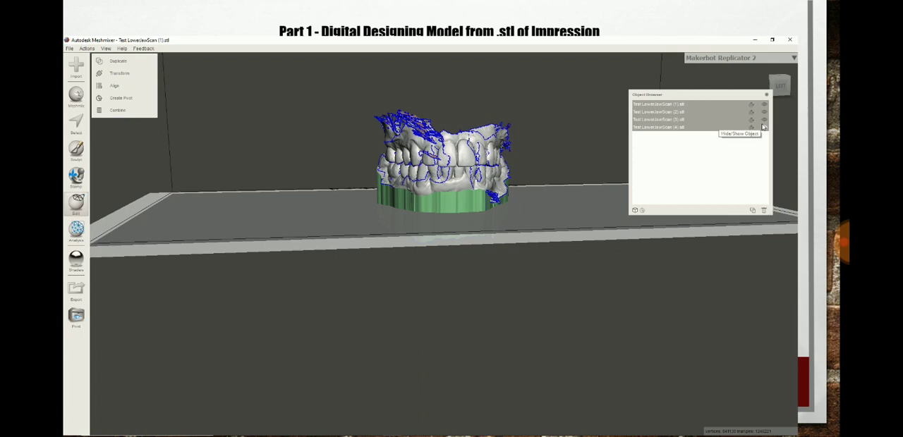
left_click(765, 127)
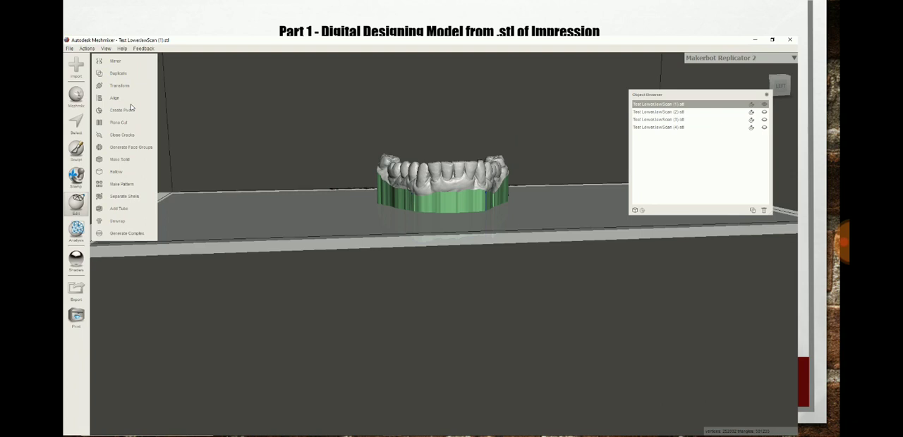
- Start a Plane Cut through the base of the lower arch
left_click(119, 121)
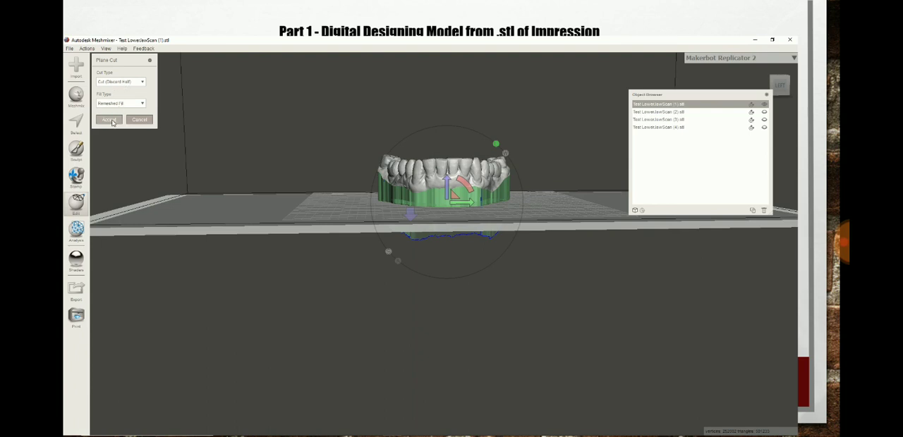
- Accept the flat base cut and run Inspector to flag mesh defects on the arch
left_click(109, 119)
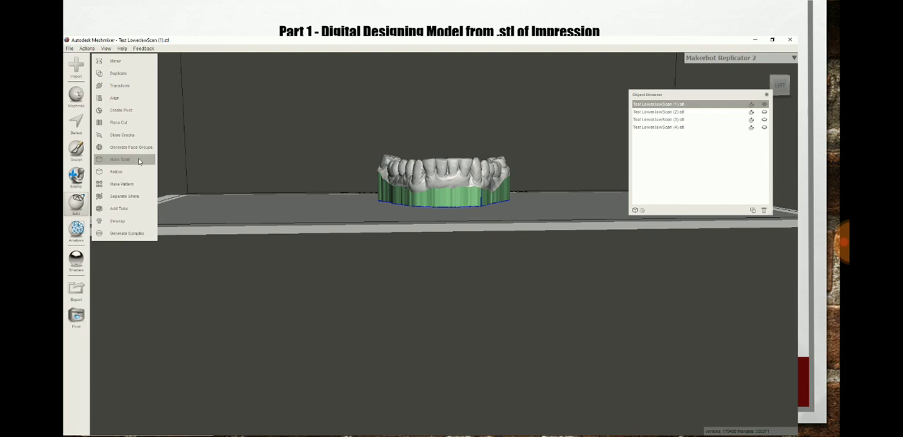
mouse_move(76, 231)
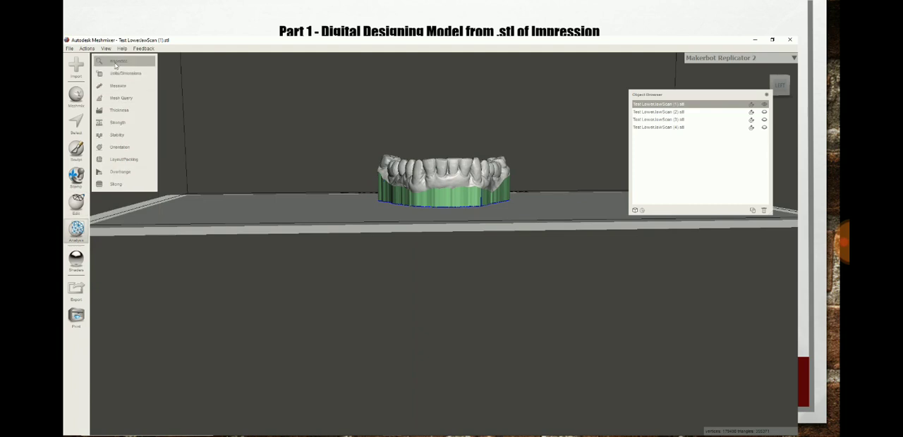
left_click(117, 61)
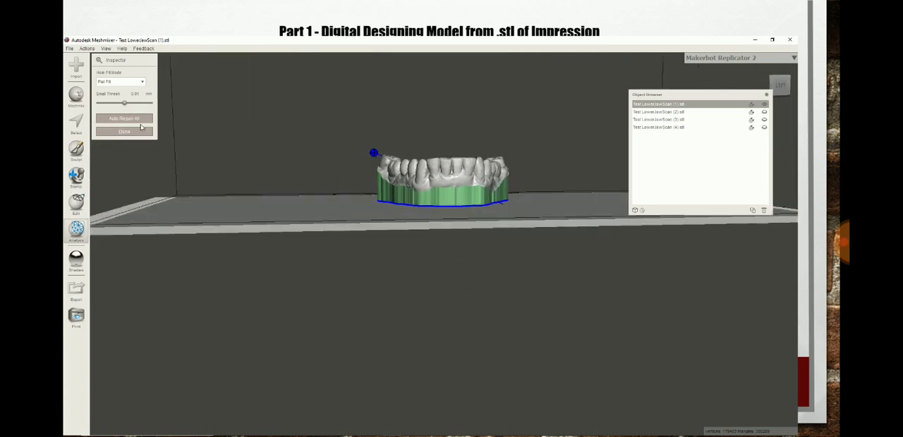
- Run Auto Repair All on the lower arch to fix the flagged defects
left_click(124, 118)
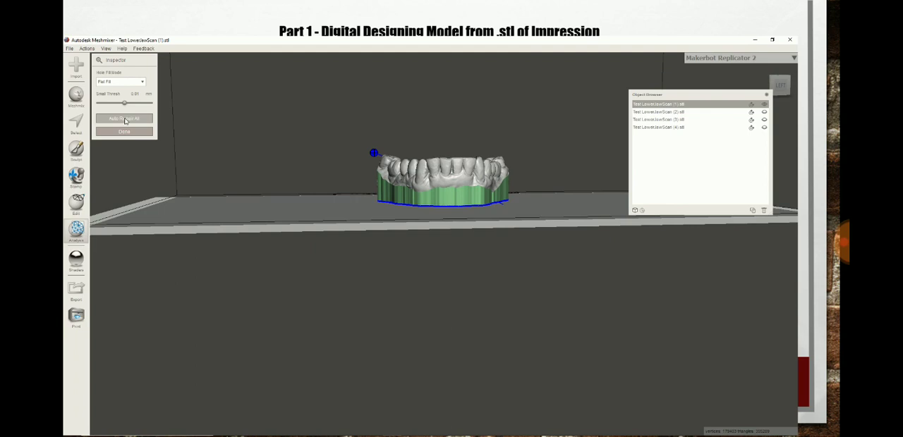
left_click(125, 119)
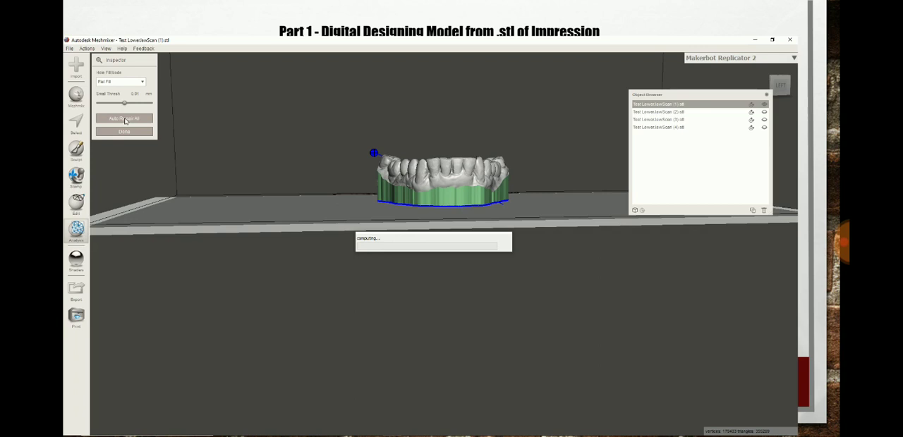
mouse_move(110, 69)
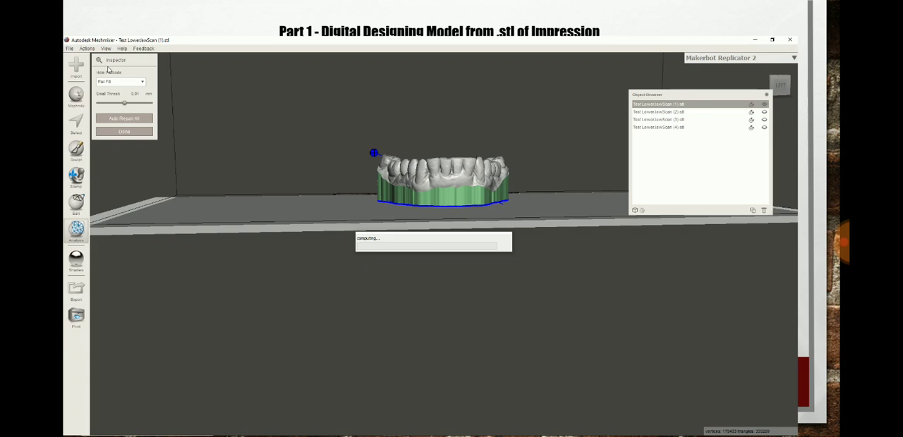
mouse_move(419, 257)
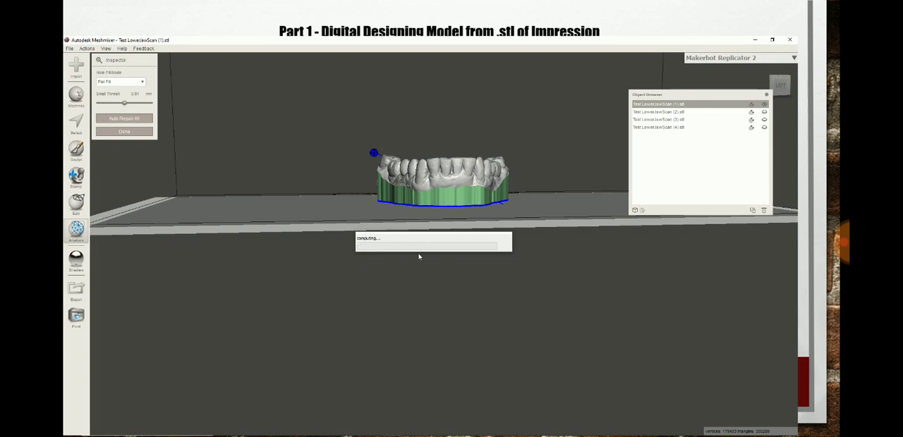
mouse_move(435, 262)
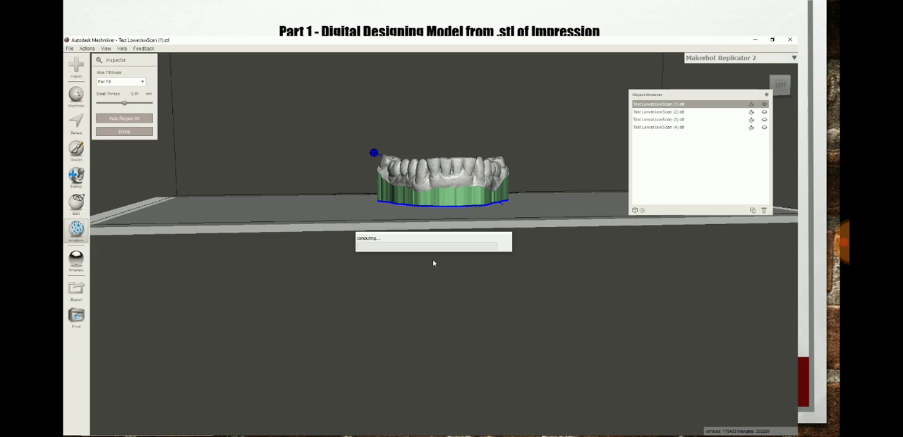
mouse_move(429, 265)
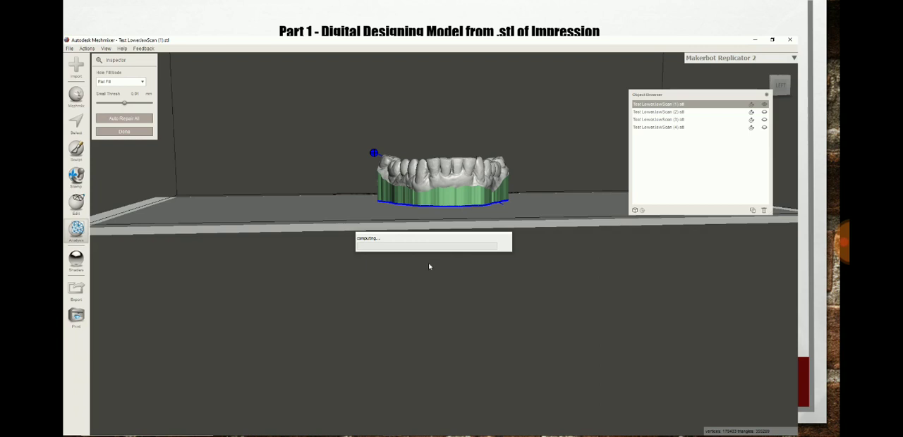
mouse_move(424, 261)
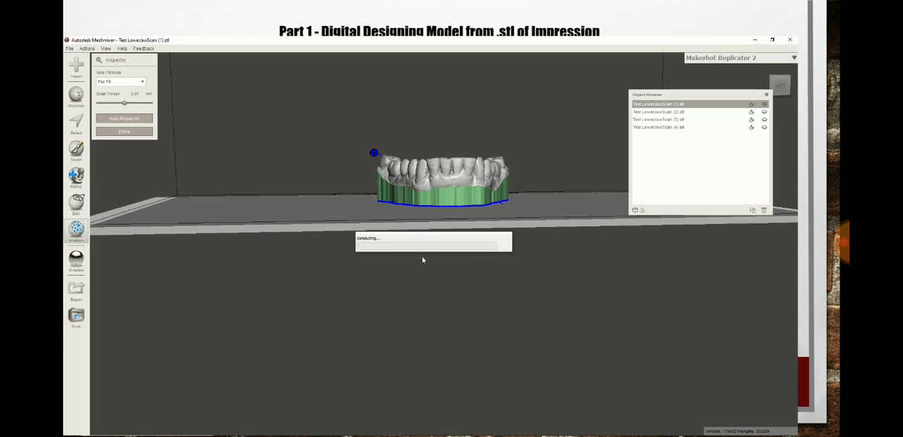